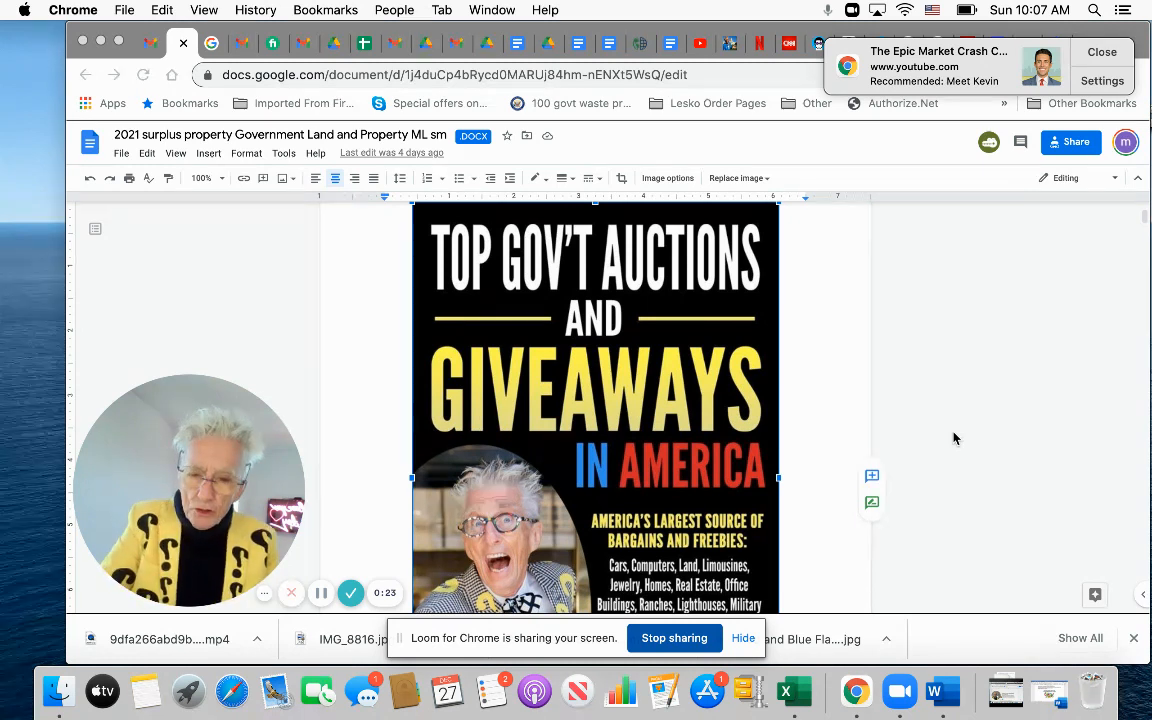
mouse_move(910, 213)
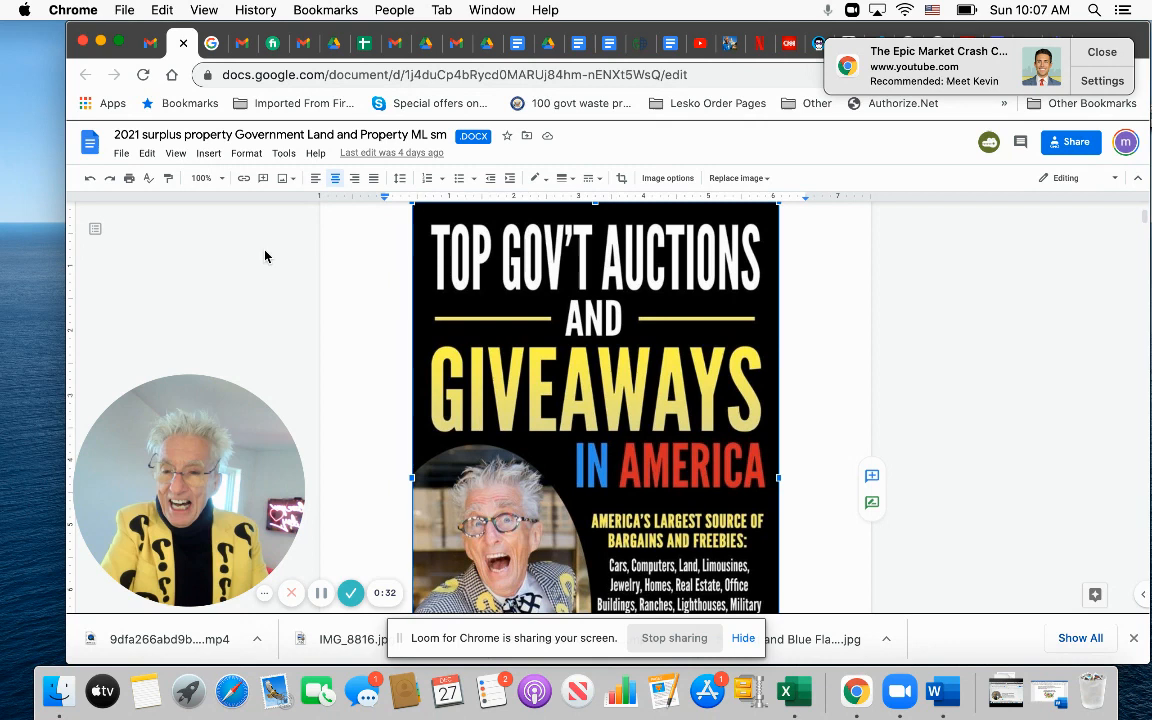
mouse_move(151, 43)
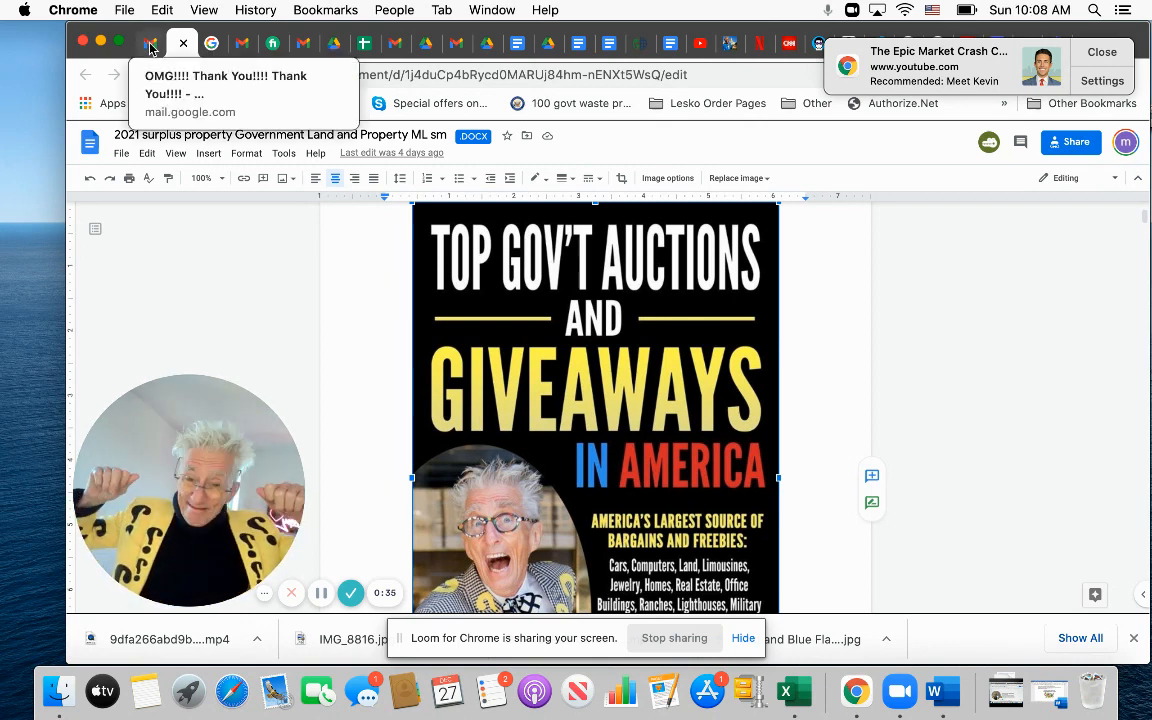
Switch to the Gmail tab and read the viewer's unclaimed-property thank-you email.
click(152, 43)
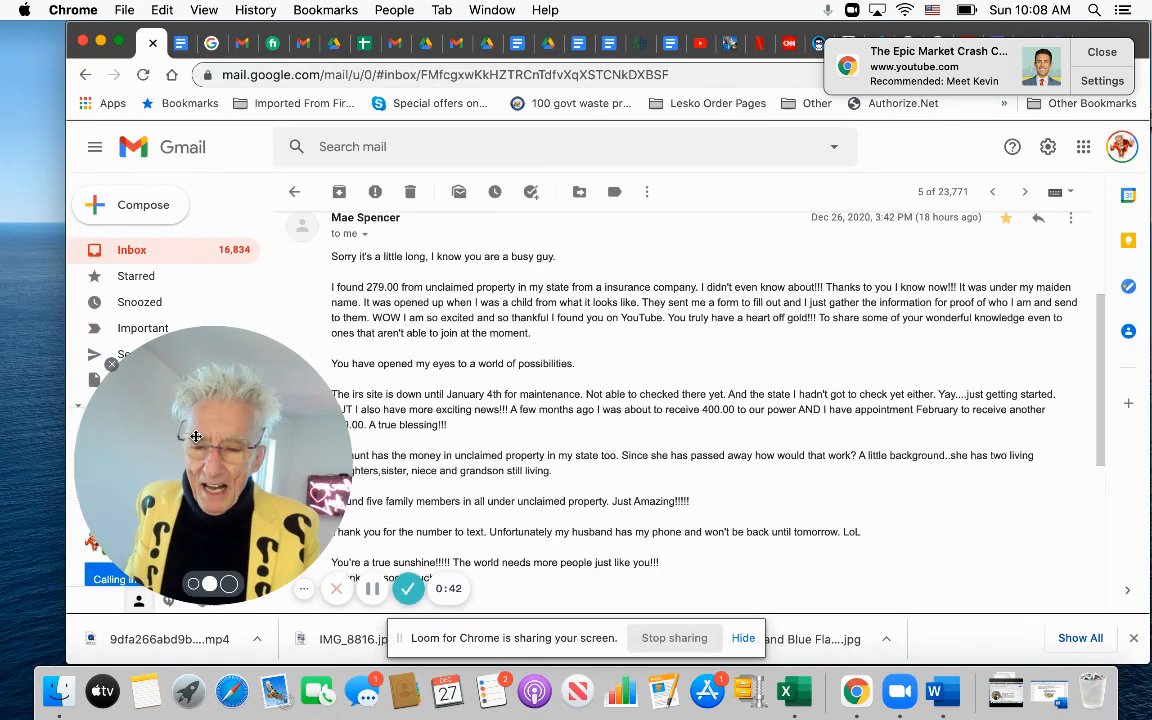
drag(195, 437, 983, 373)
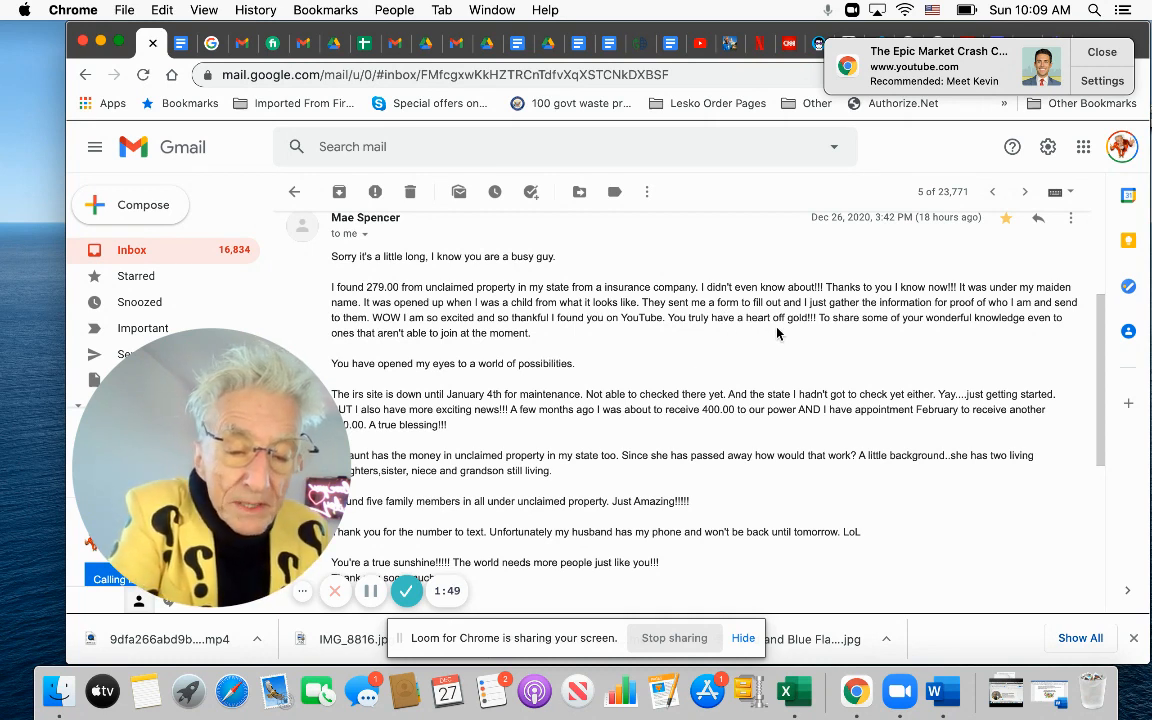
mouse_move(891, 336)
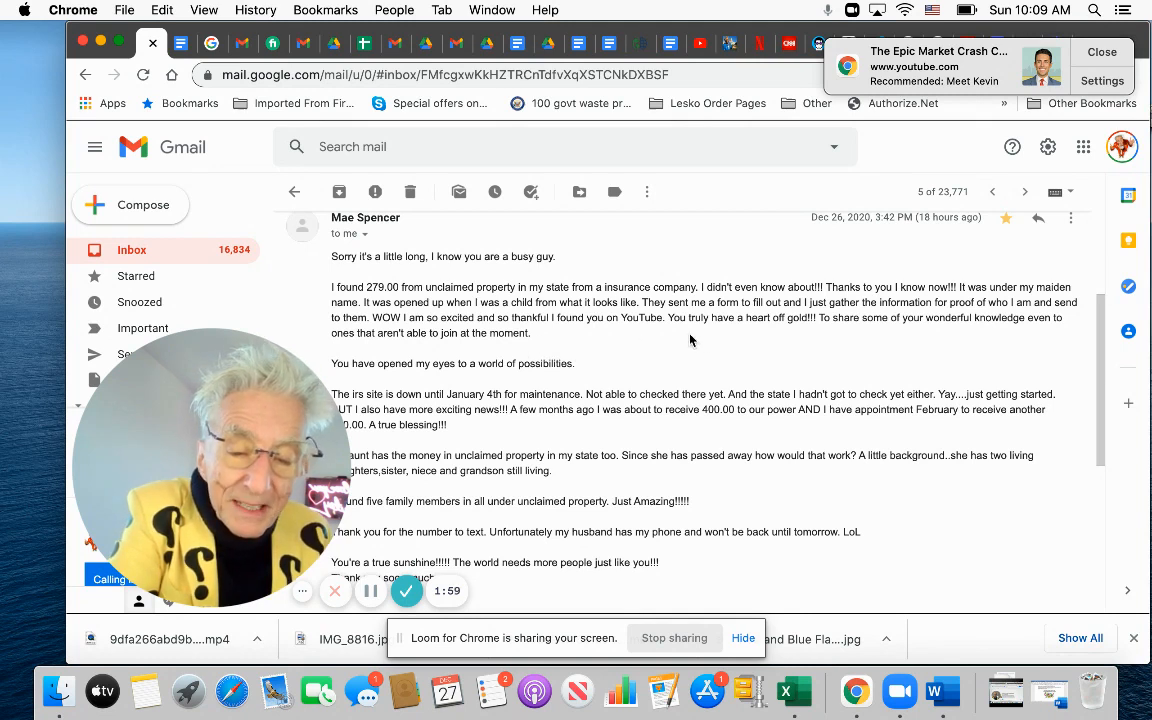
mouse_move(784, 343)
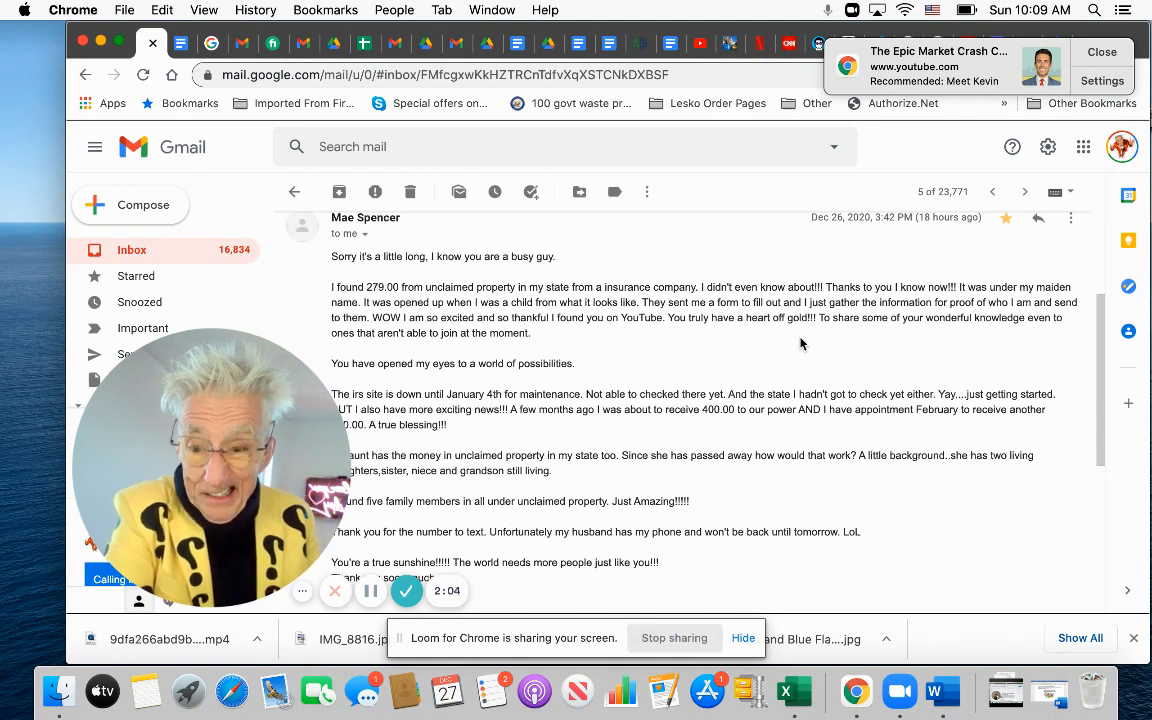
mouse_move(815, 345)
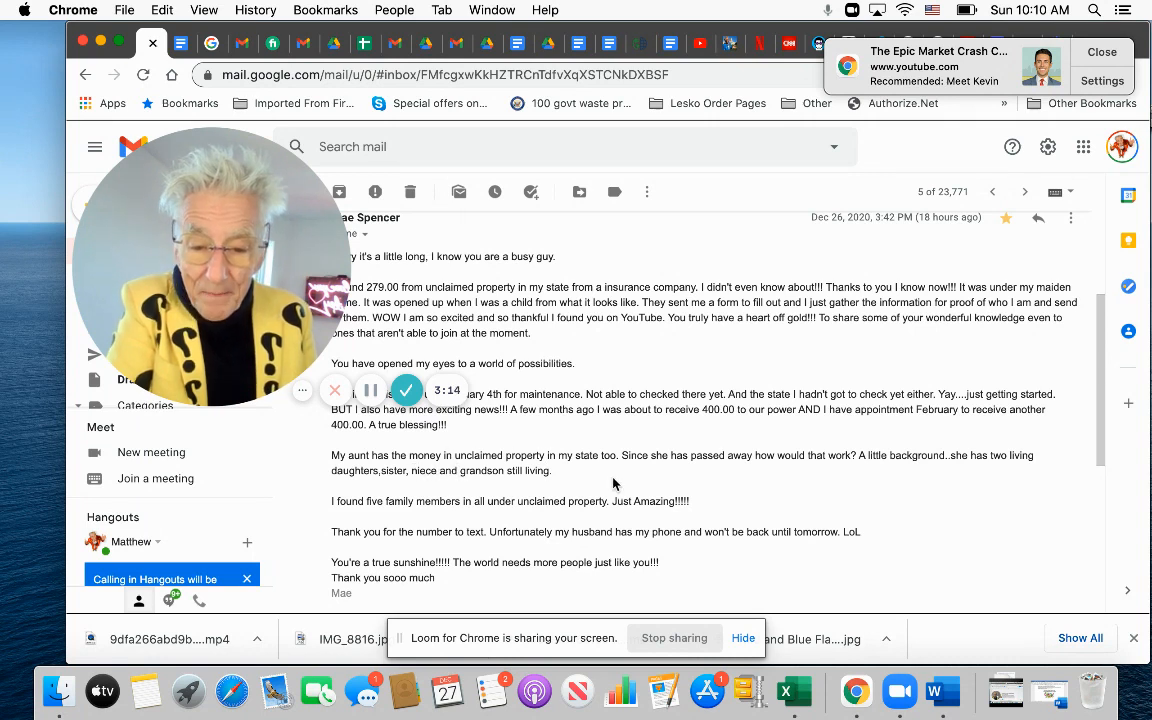
mouse_move(620, 483)
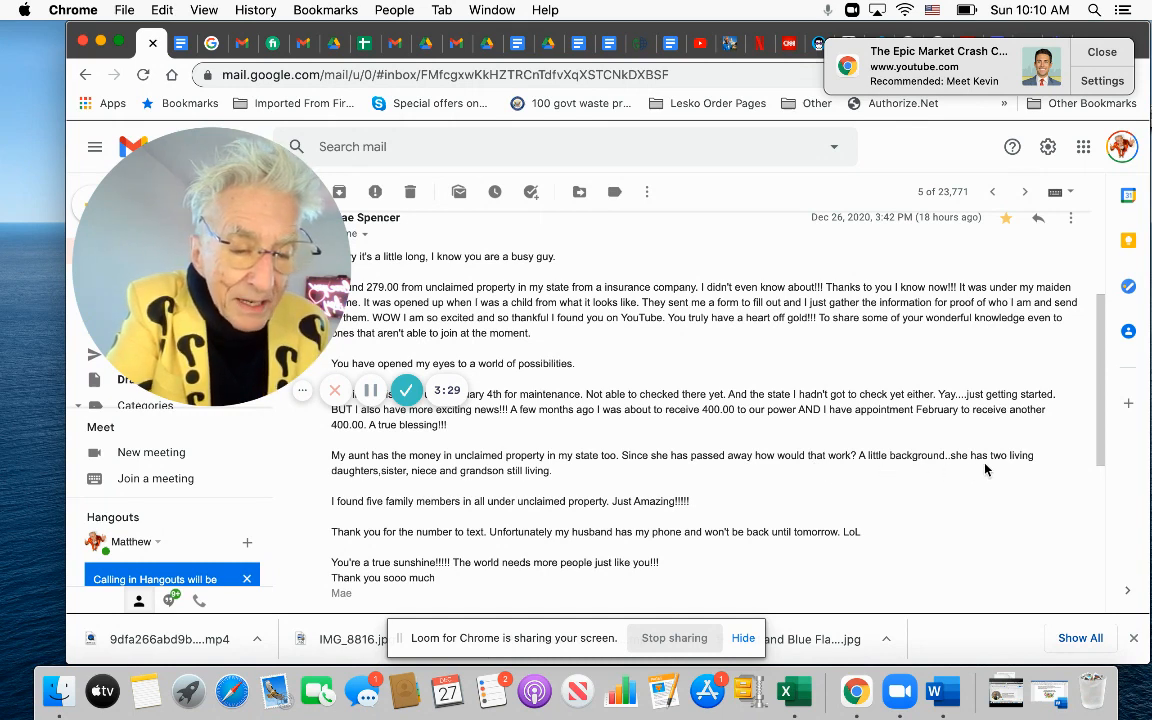
mouse_move(396, 490)
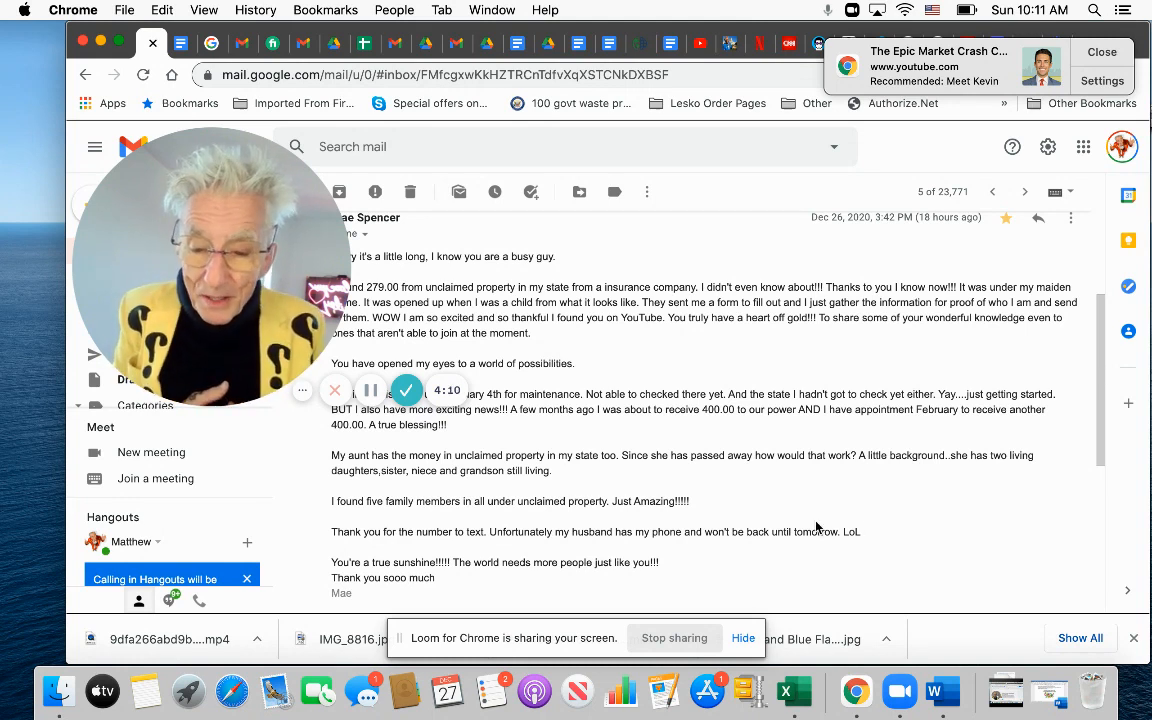
mouse_move(978, 583)
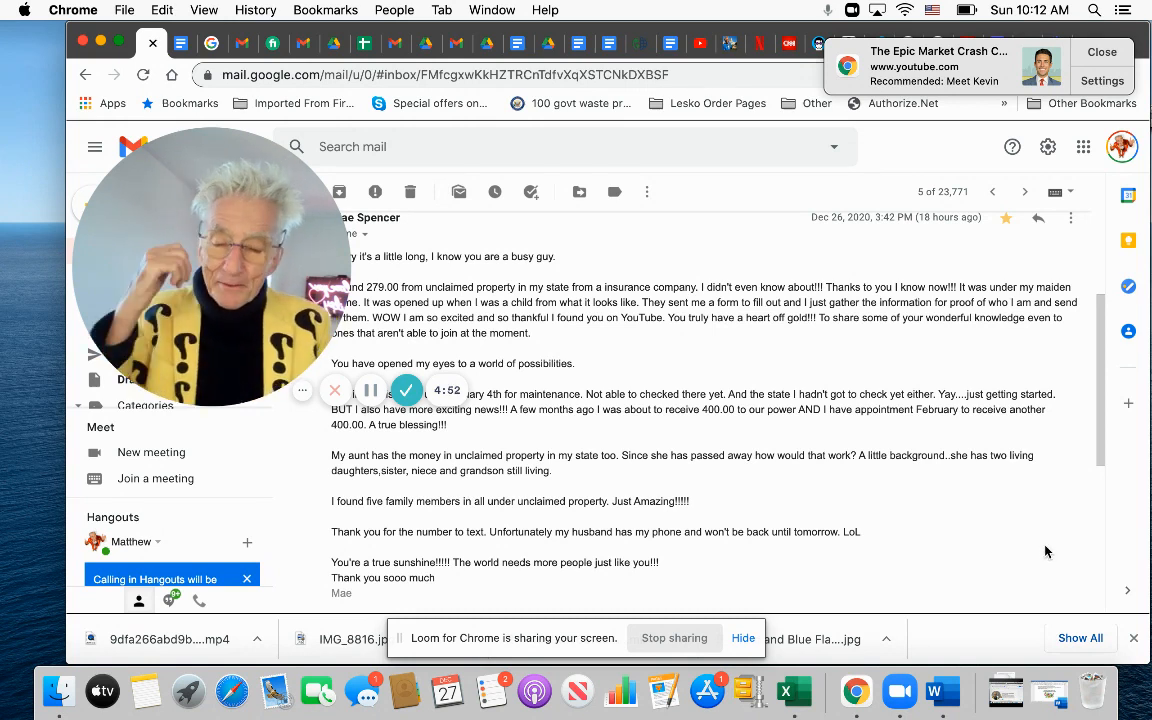
Scroll the report past items 15–22 to the '18 Free Websites to Find Your Missing Money' heading.
scroll(down, 3)
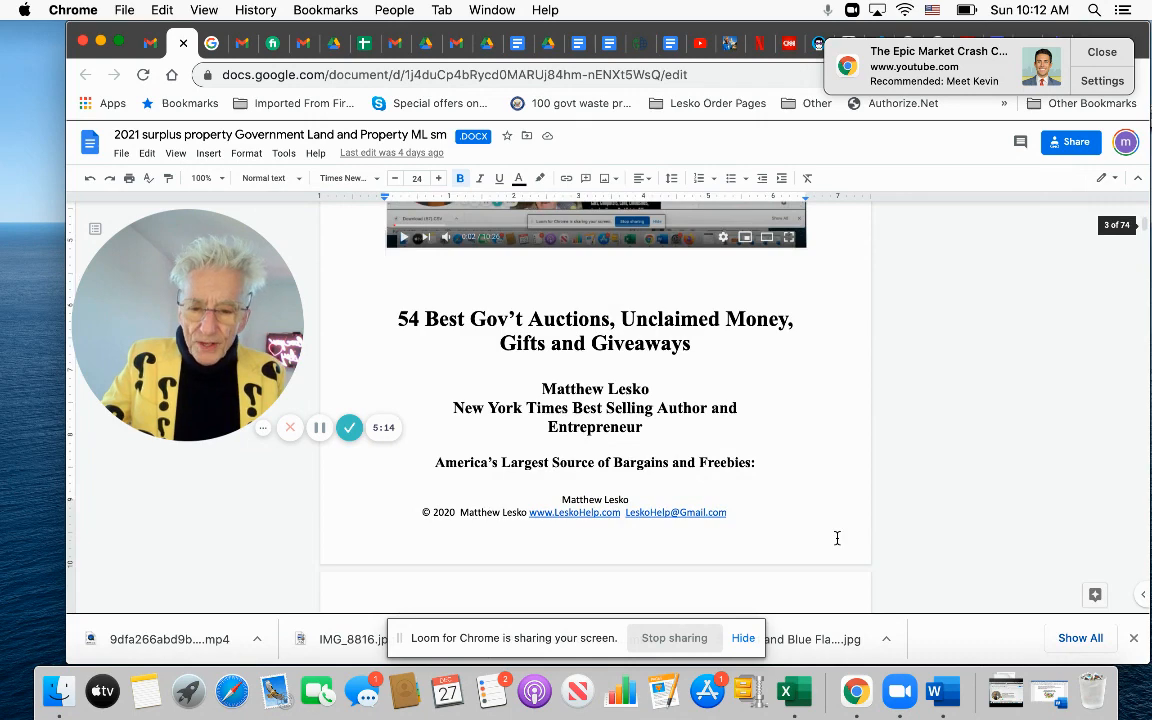
scroll(down, 3)
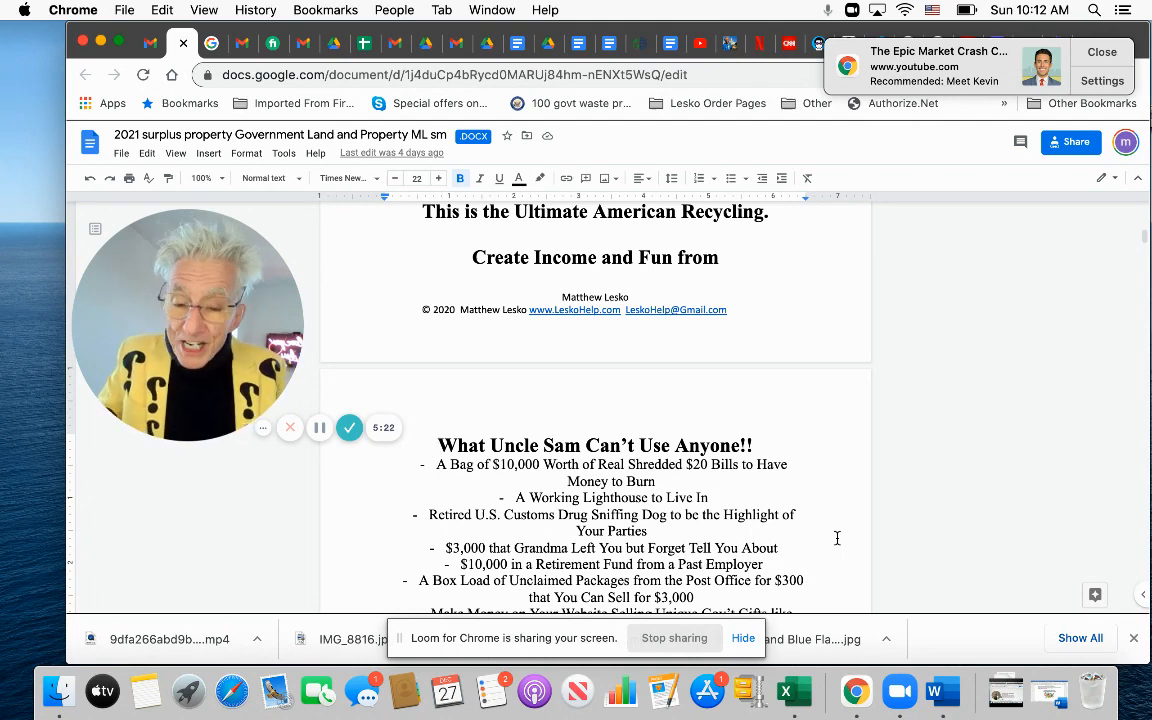
scroll(down, 3)
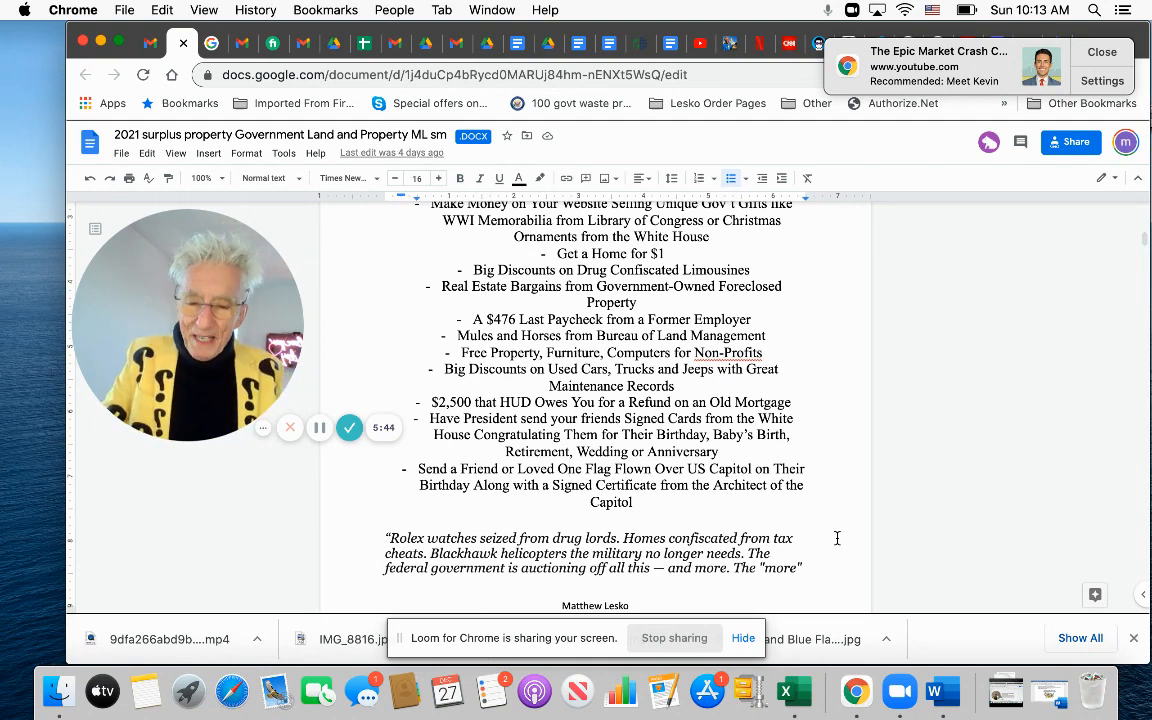
scroll(down, 3)
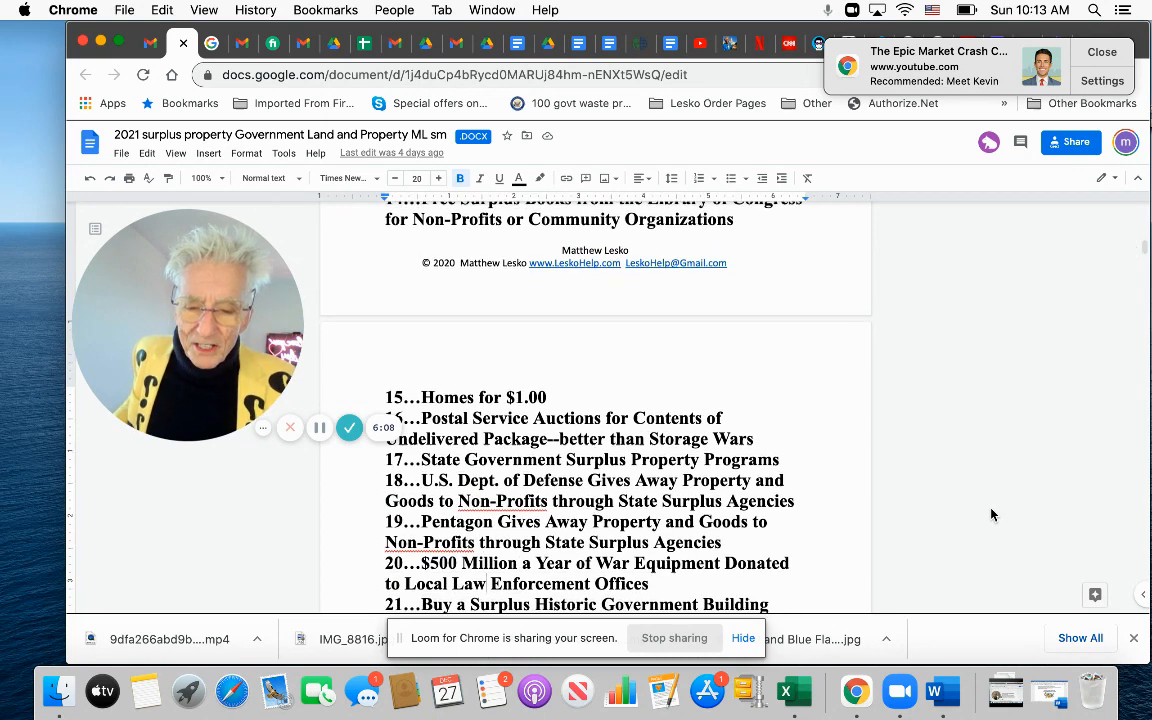
scroll(down, 3)
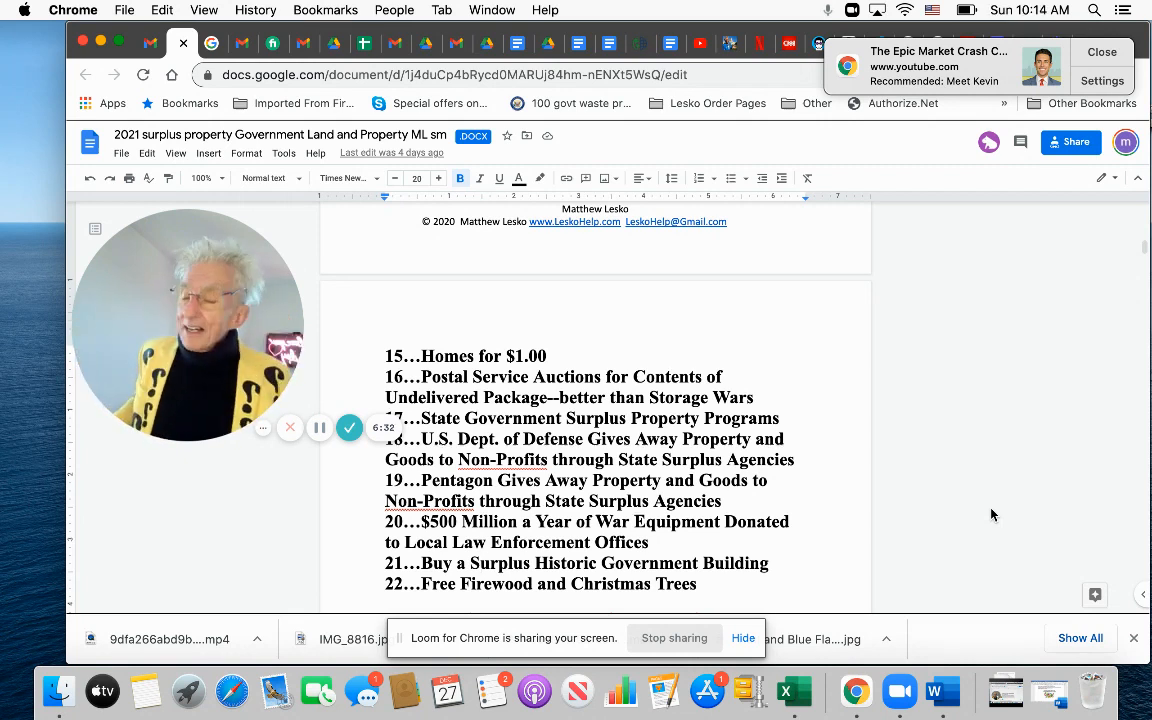
mouse_move(1040, 561)
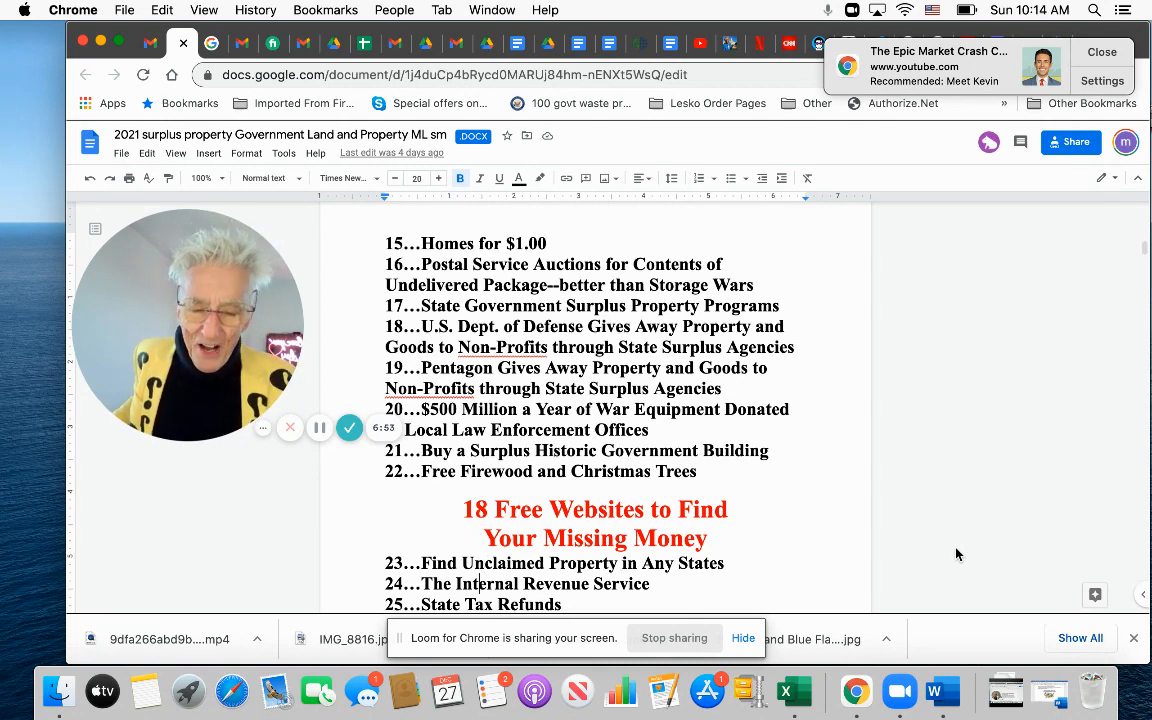
Scroll to items 34–42 and the 'Collectibles from U.S. Government Agencies' heading.
scroll(down, 3)
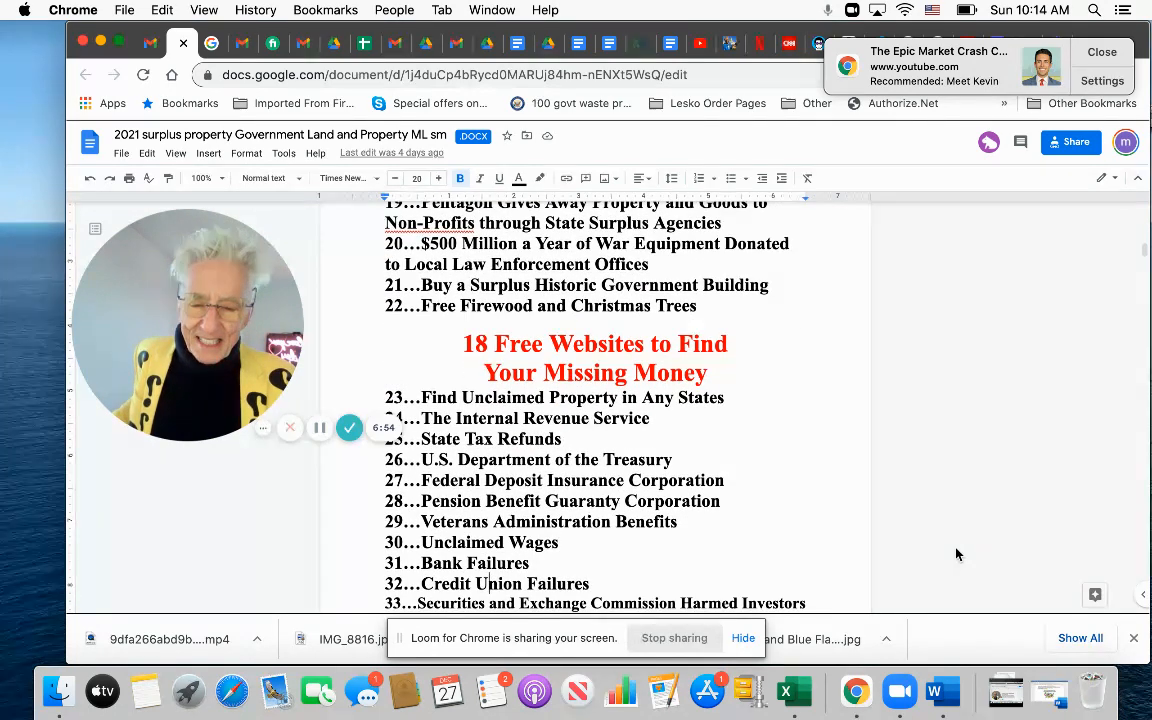
scroll(down, 3)
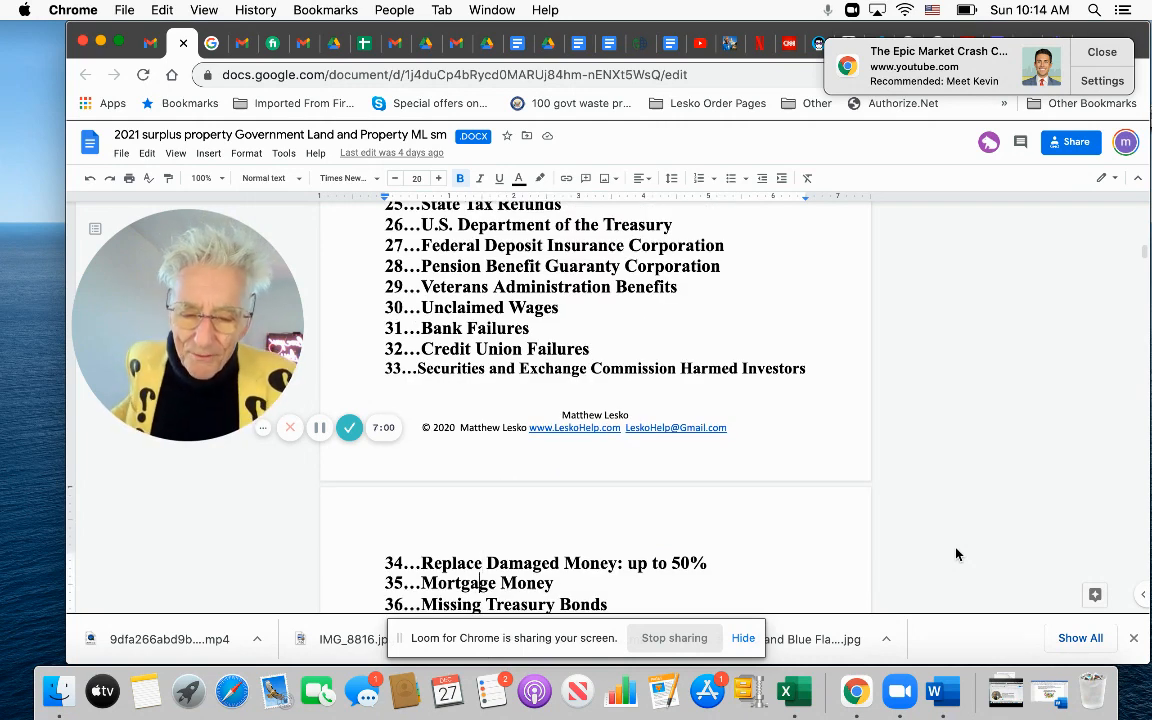
scroll(down, 3)
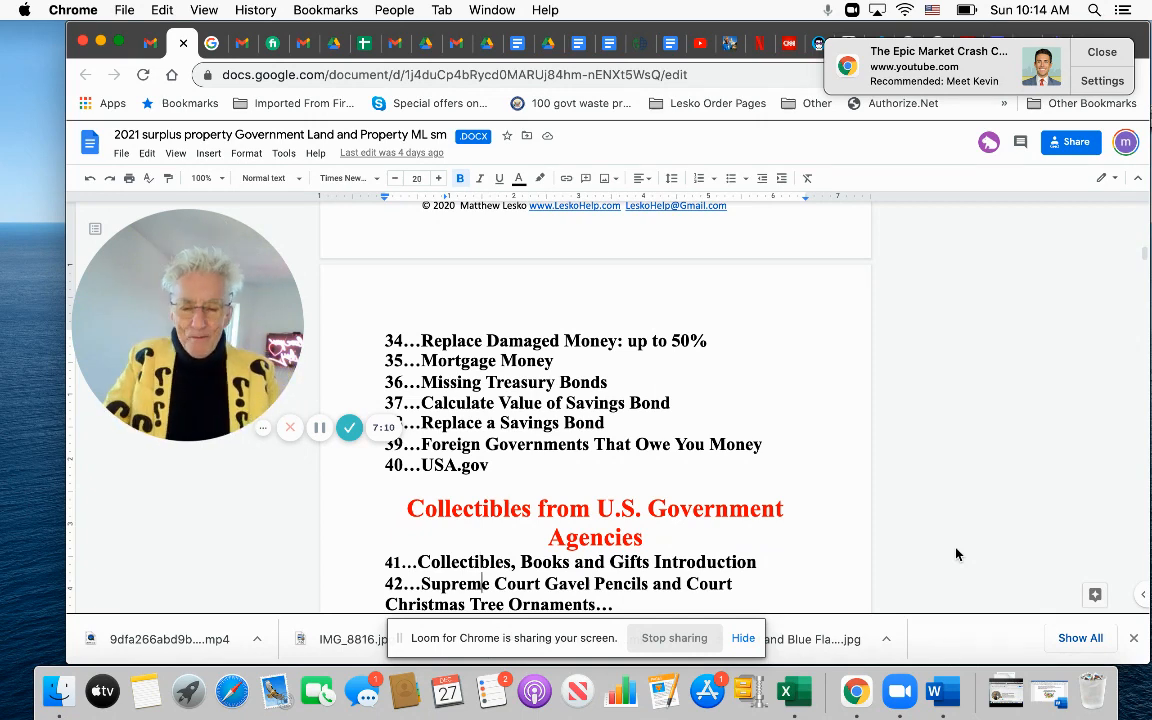
Scroll through the Collectibles items to items 45–50, ending at Coins and Coin Sets from the US Mint.
scroll(down, 3)
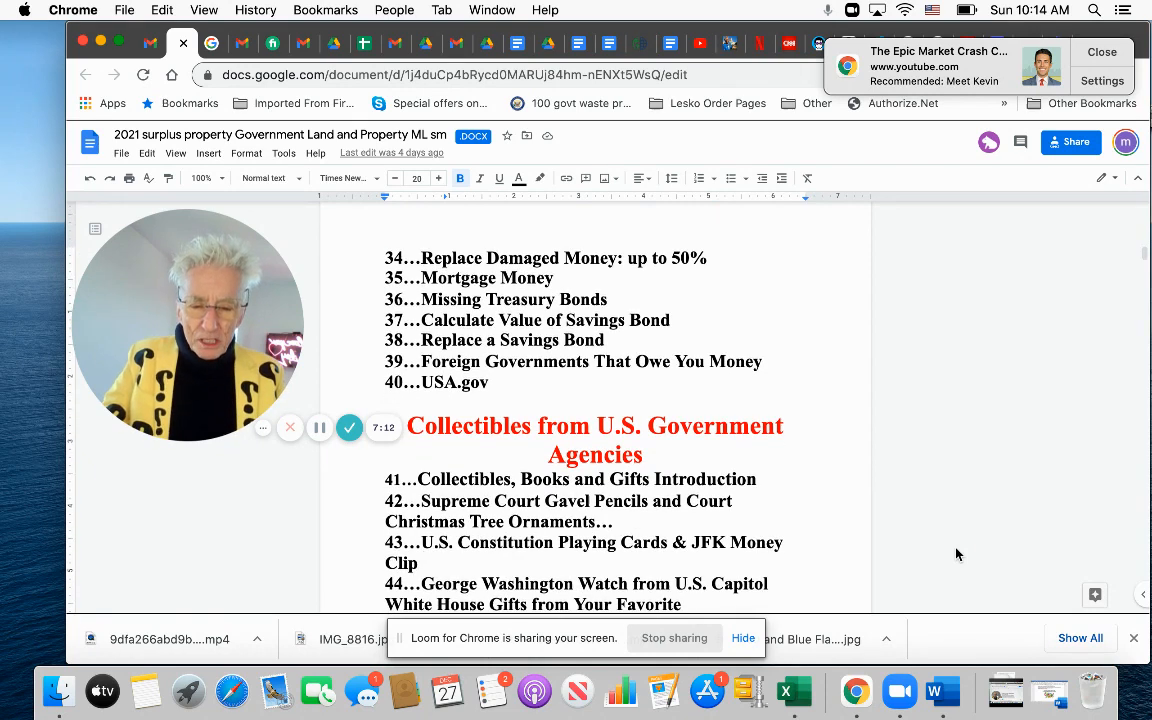
scroll(down, 3)
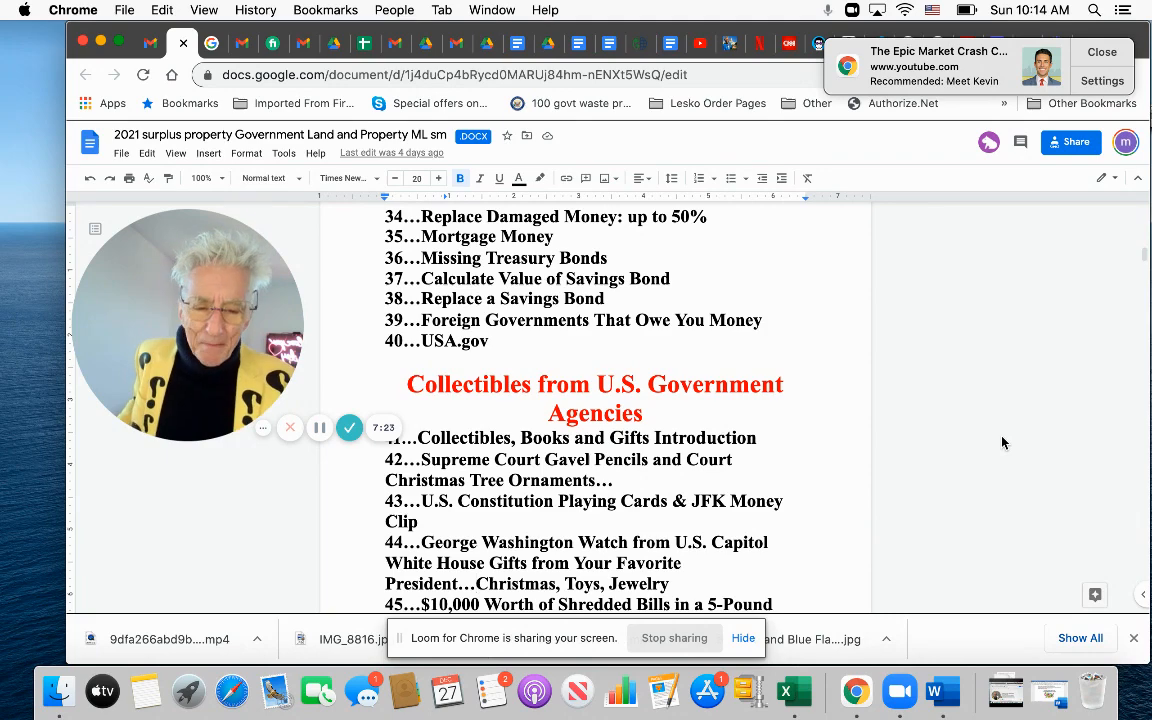
scroll(down, 3)
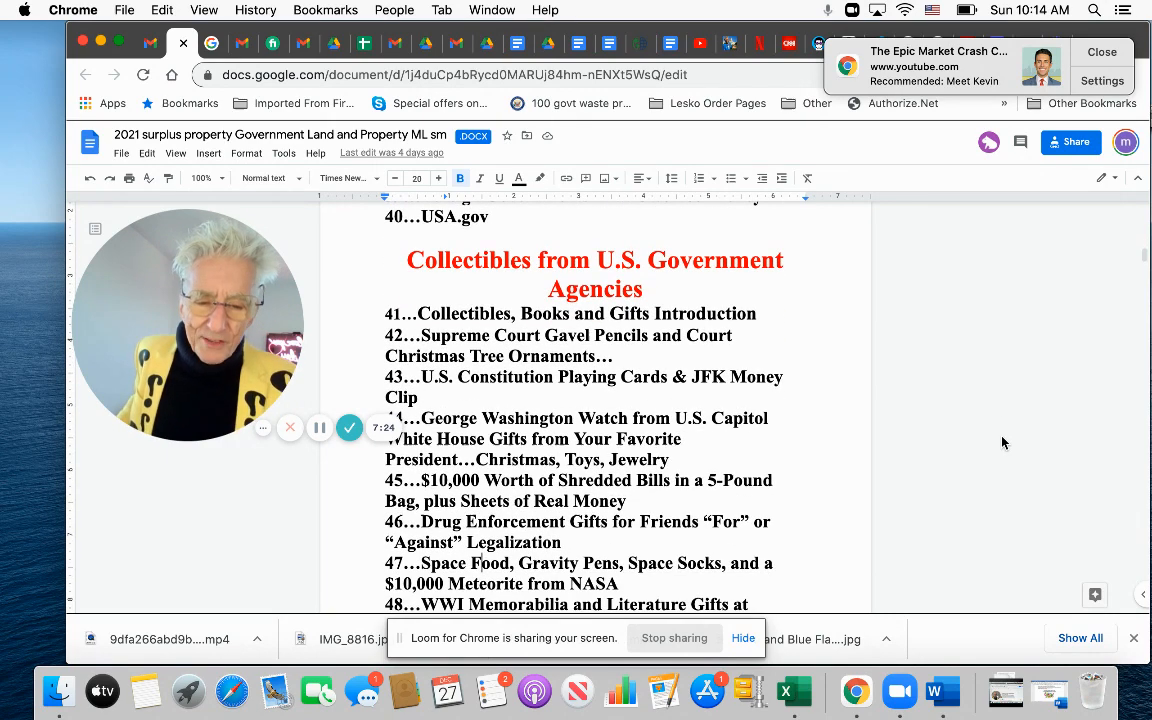
scroll(down, 3)
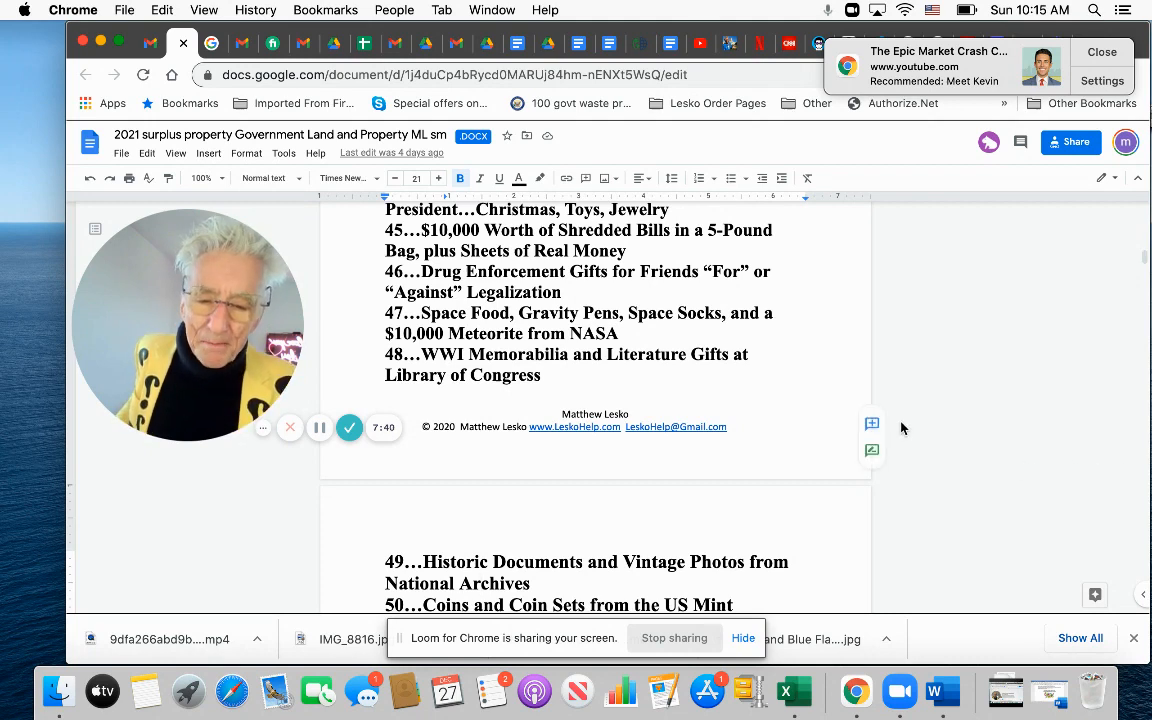
Scroll to items 51–55 under 'Gifts, Grants, Tours and Free Services from Your Elected Official'.
scroll(down, 3)
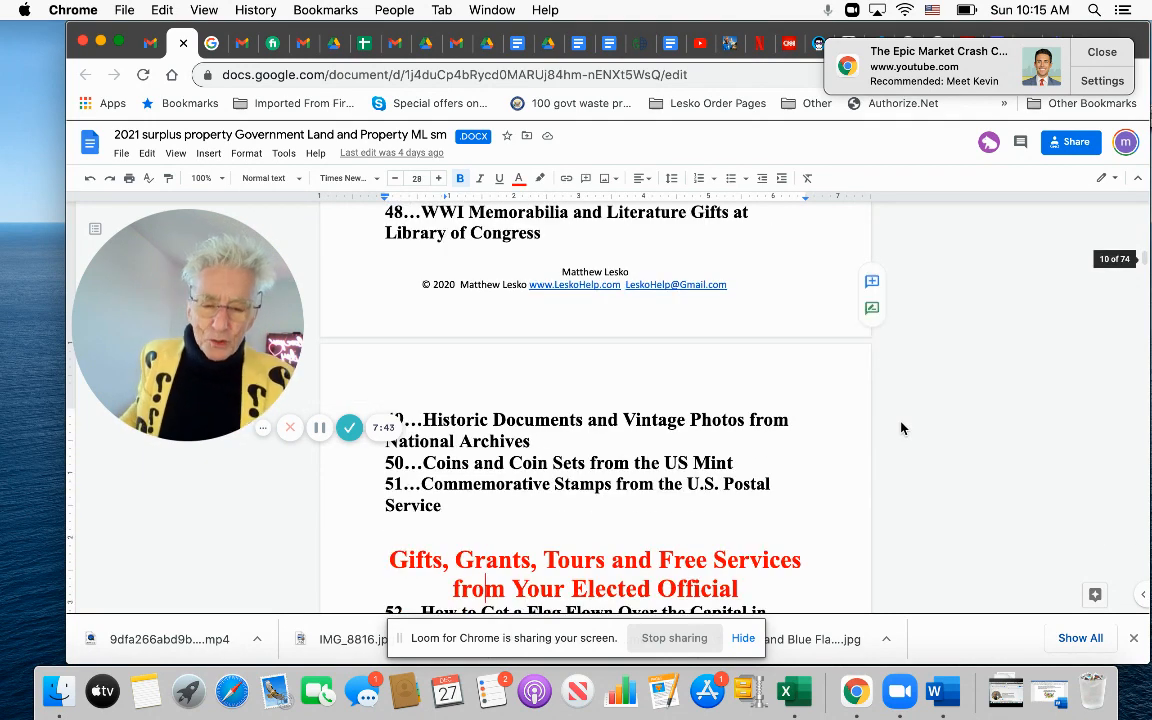
scroll(down, 3)
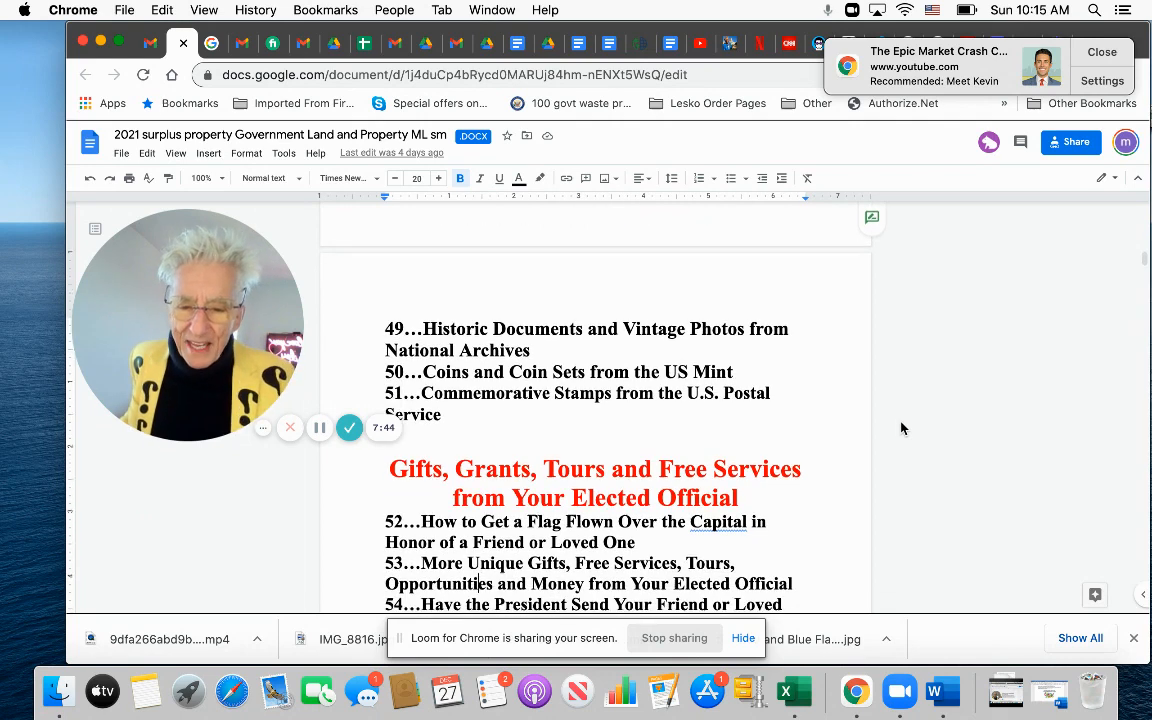
scroll(down, 3)
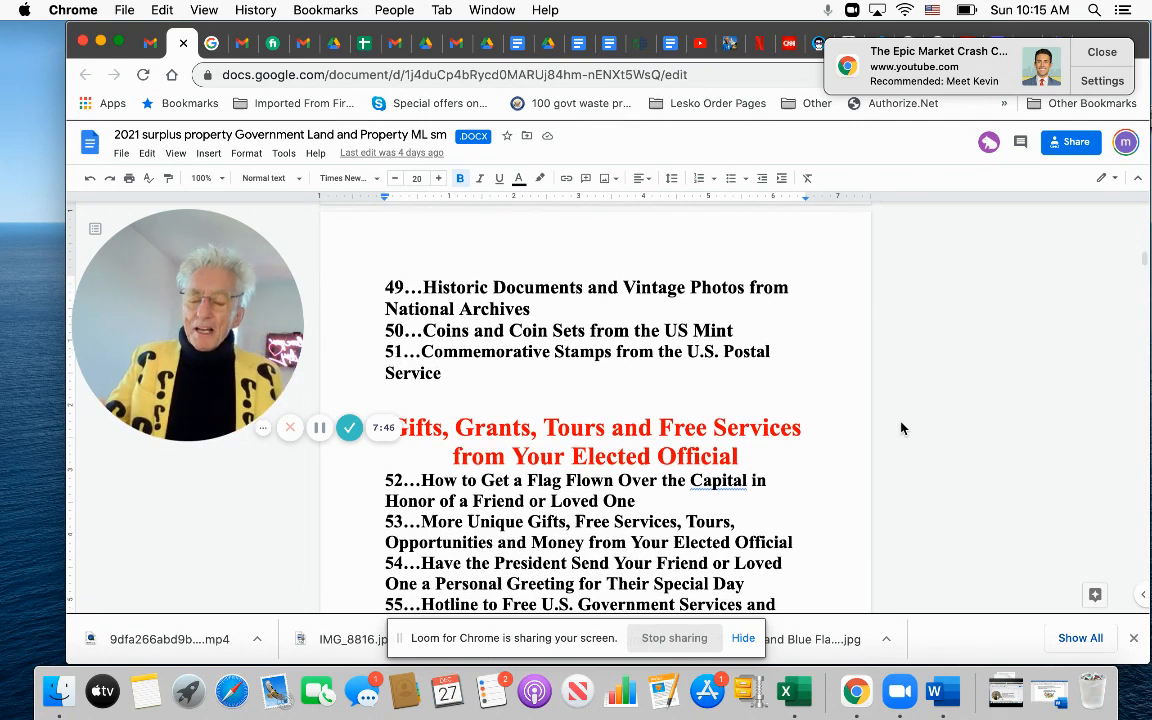